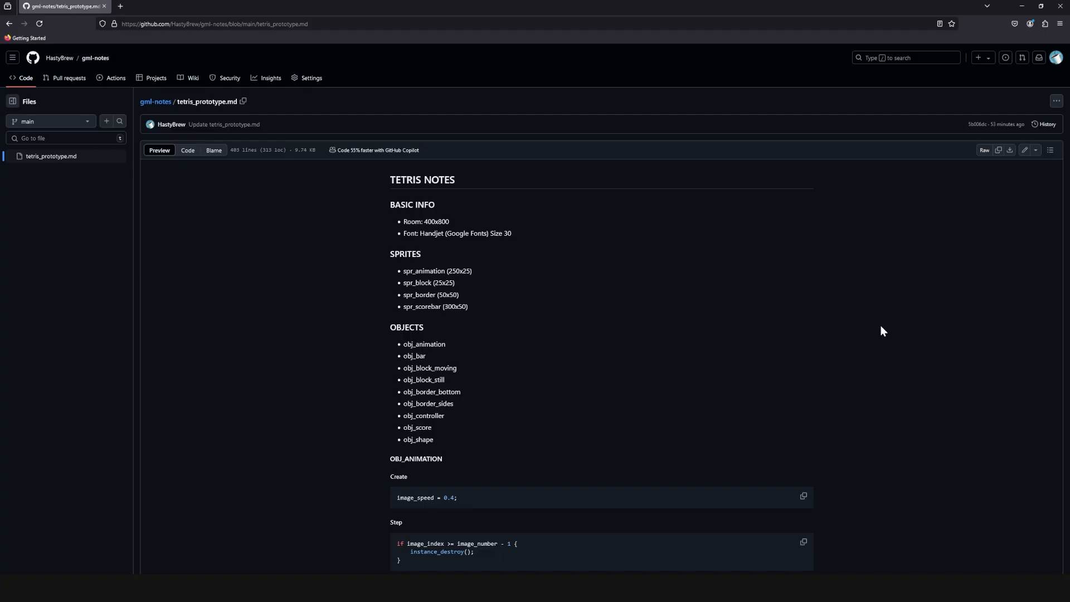
- Move the blue J-shaped tetromino down to the playfield bottom, beside the grey blocks
scroll("down", 3)
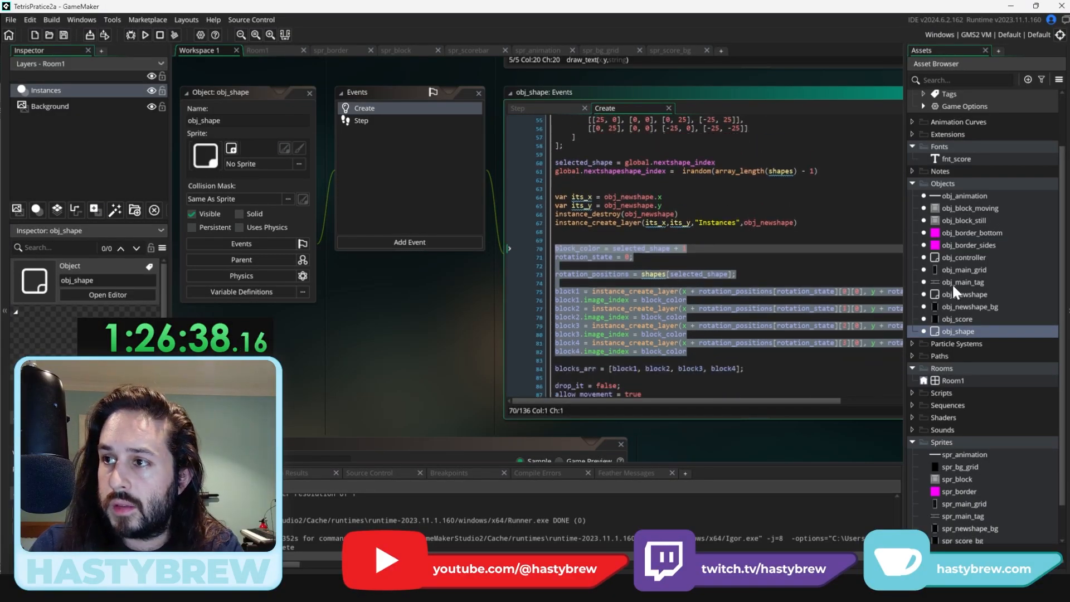
left_click(964, 258)
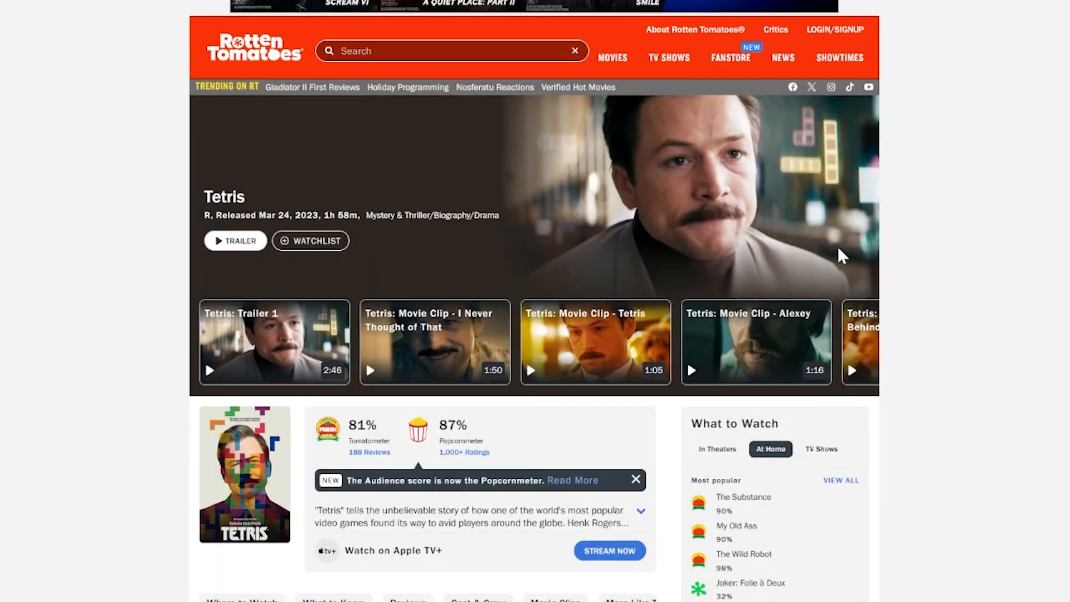
scroll("down", 3)
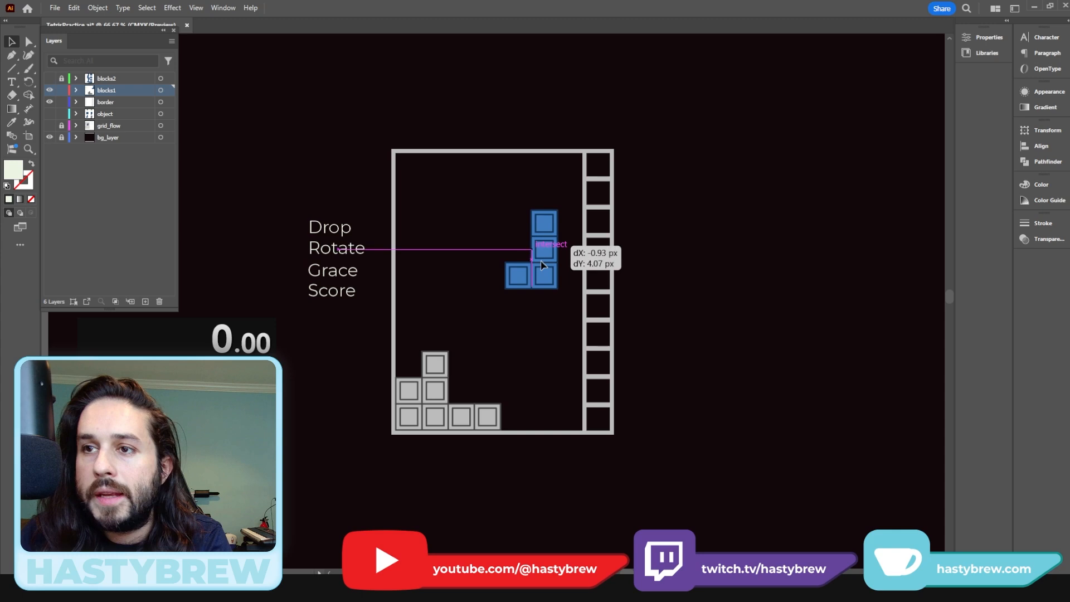
left_click_drag(542, 246, 552, 392)
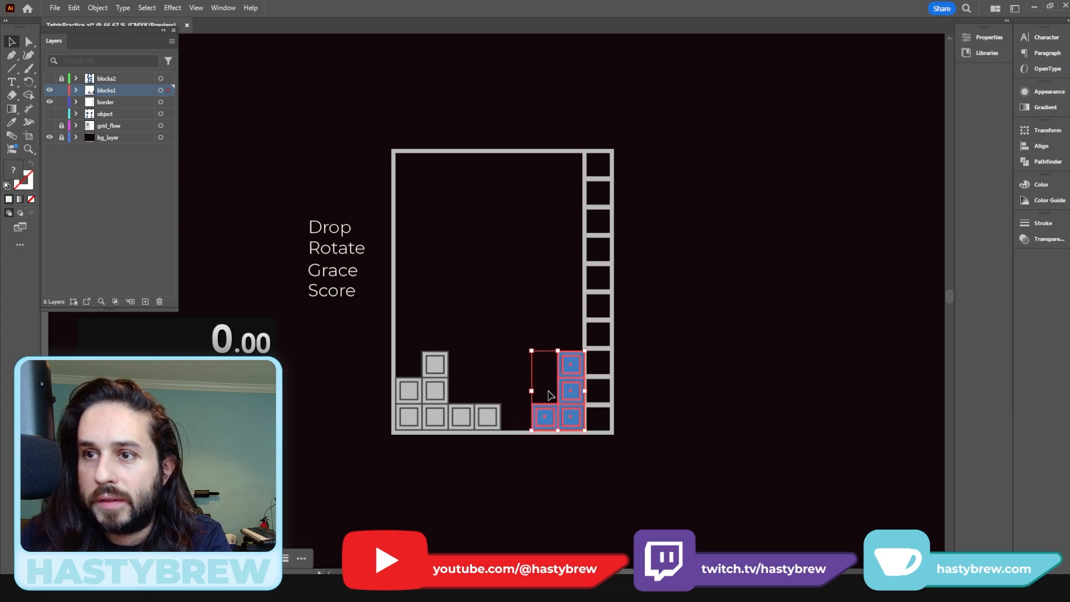
left_click_drag(556, 392, 474, 212)
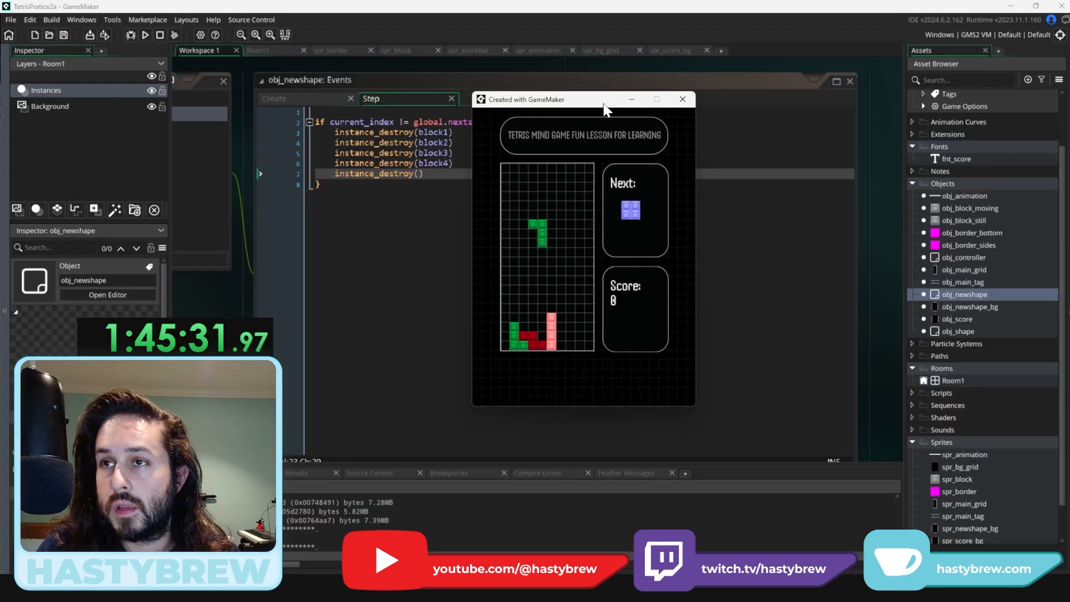
left_click(680, 99)
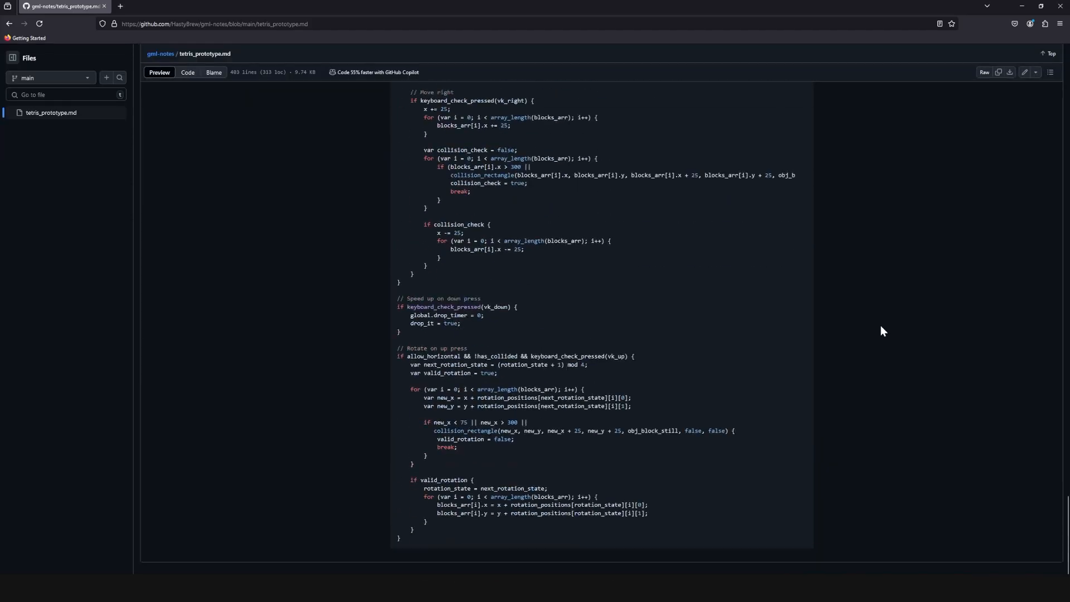
scroll("down", 3)
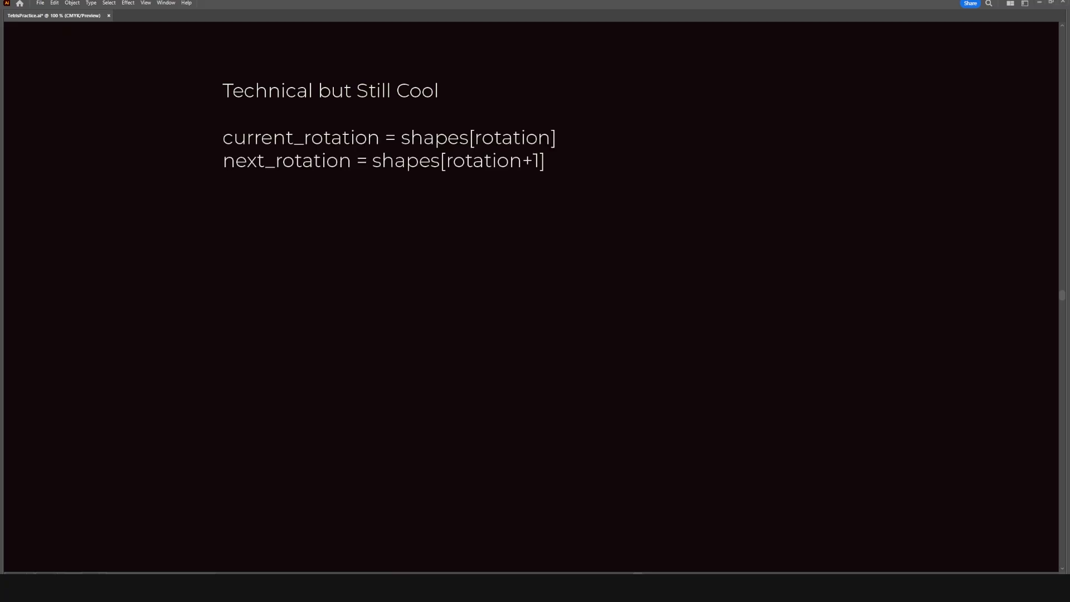
- Add pseudocode lines 'if next_rotation = collision {', 'disable rotation' and 'if grace_period < 1 {'
type("if next_rotation = collision {")
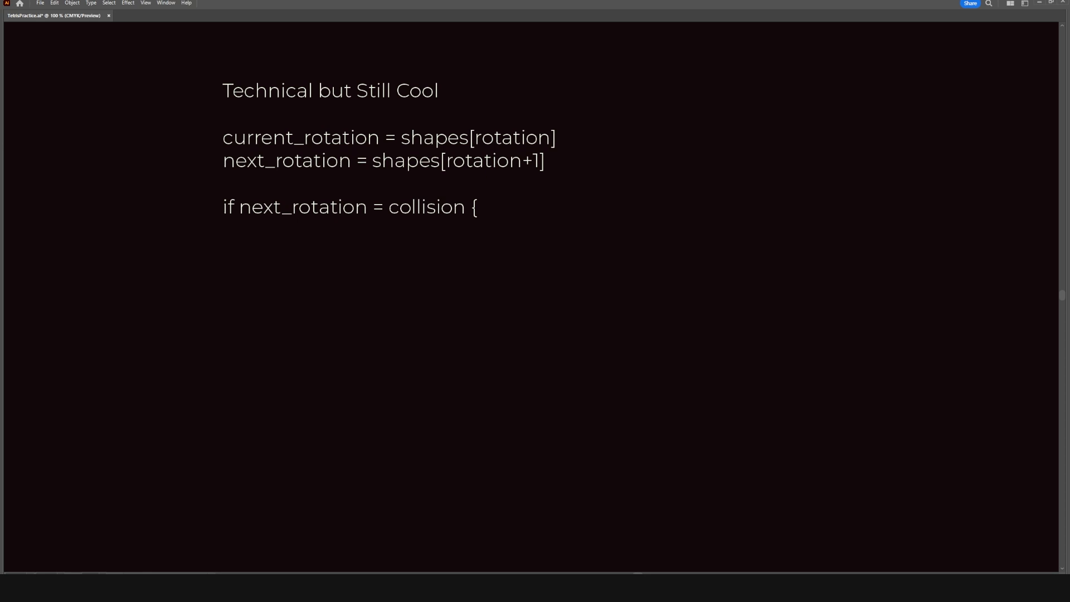
type("disable rotation")
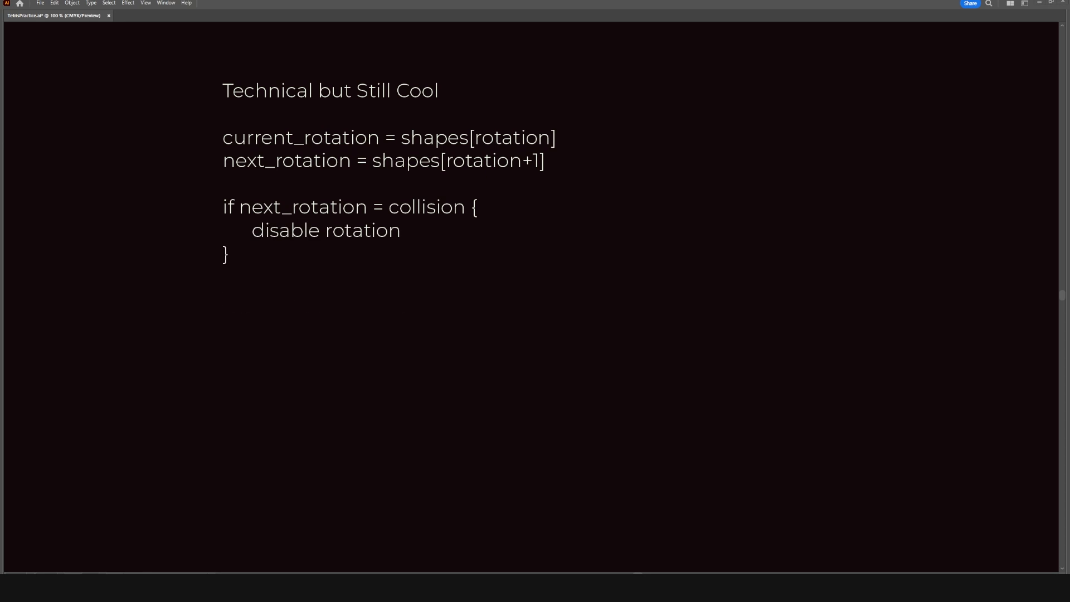
type("if grace_period < 1 {")
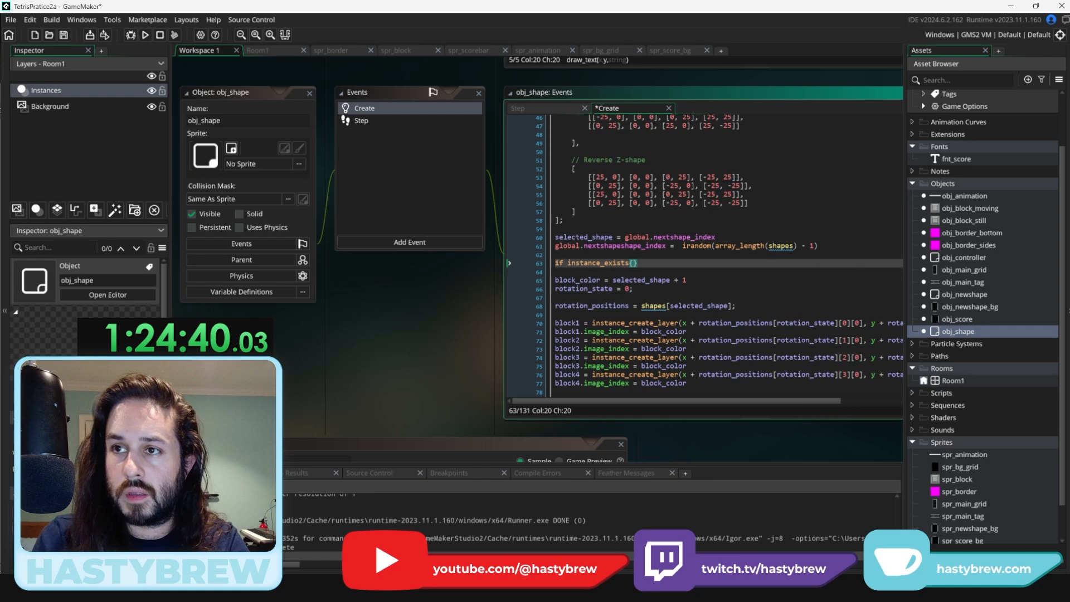
- Write the instance_exists(obj_newshape) check and 'var its_x = obj_newshape.x' in obj_shape's Create event
type("obj_newshape")
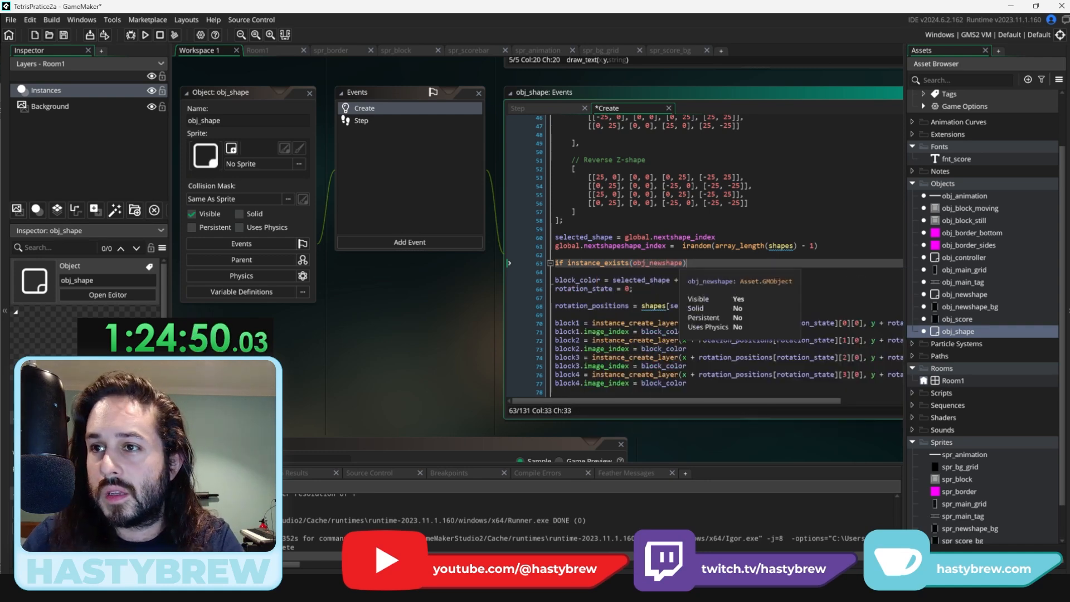
type("instance_")
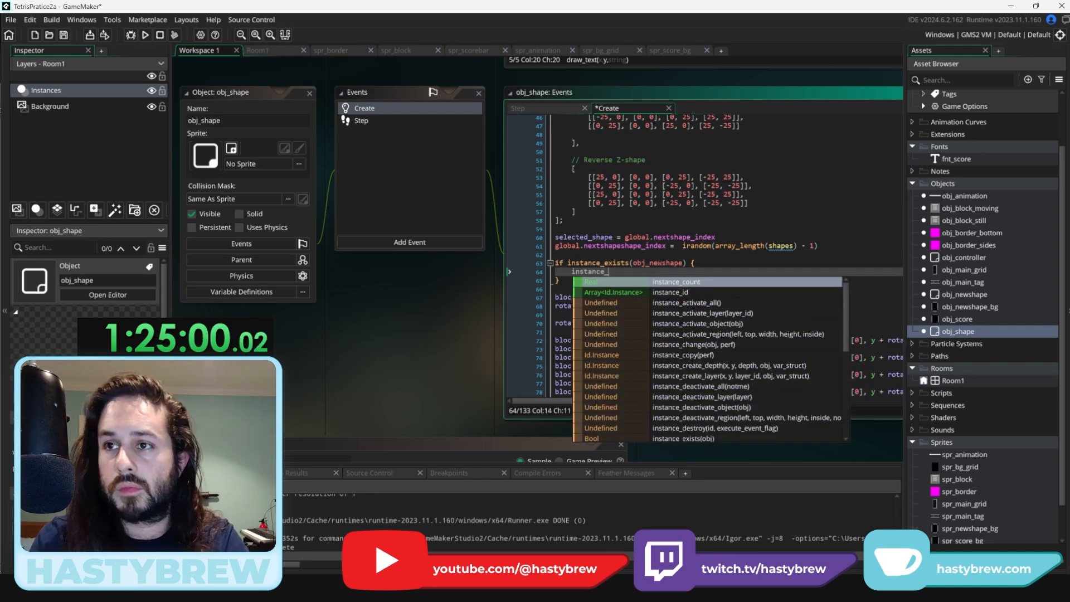
type("var its_x =")
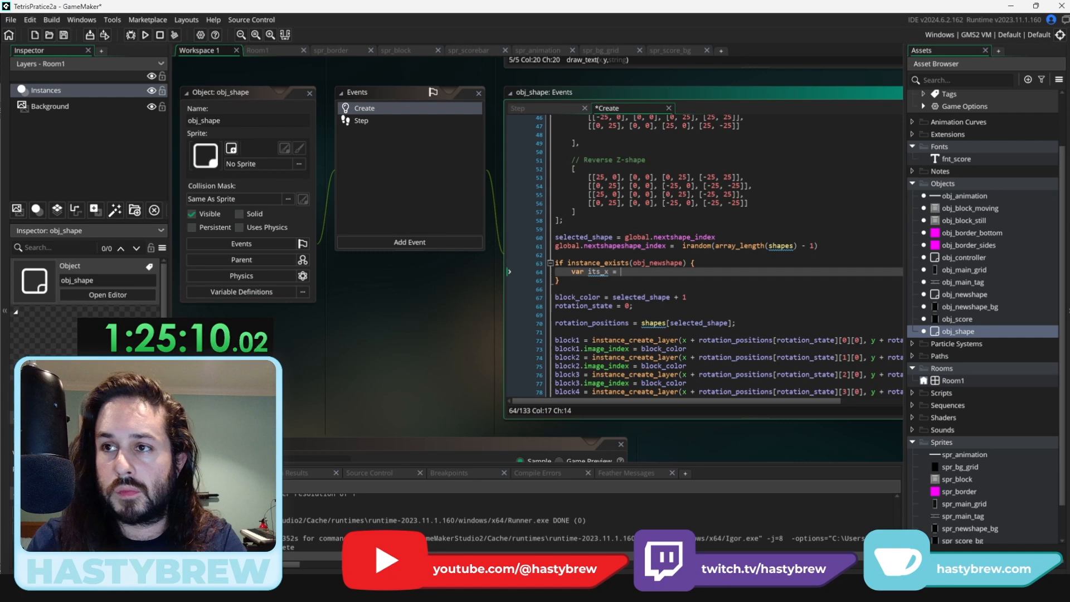
type("obj_newshape.x")
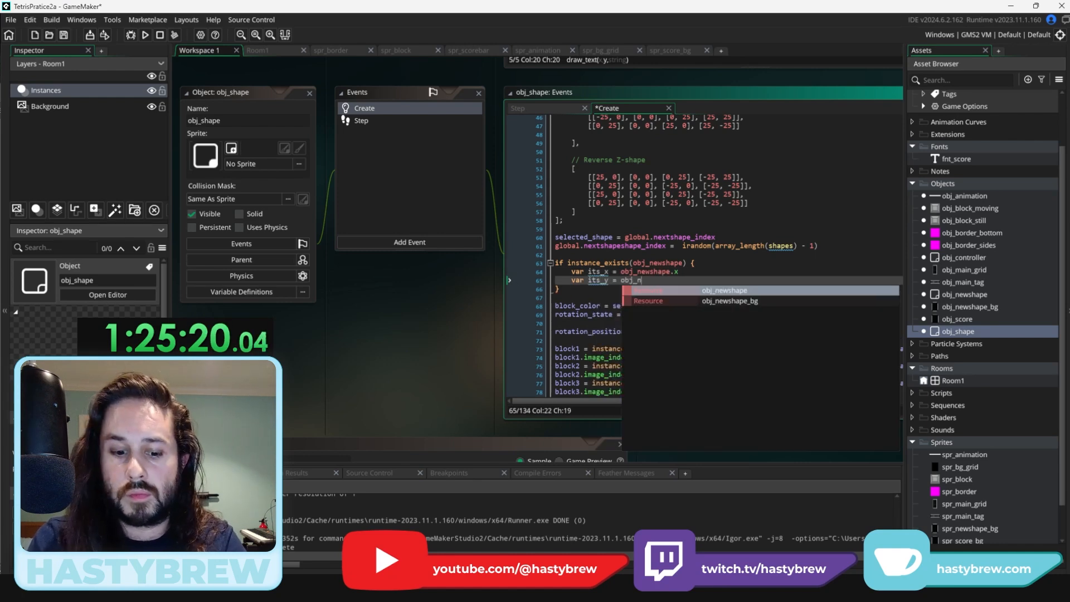